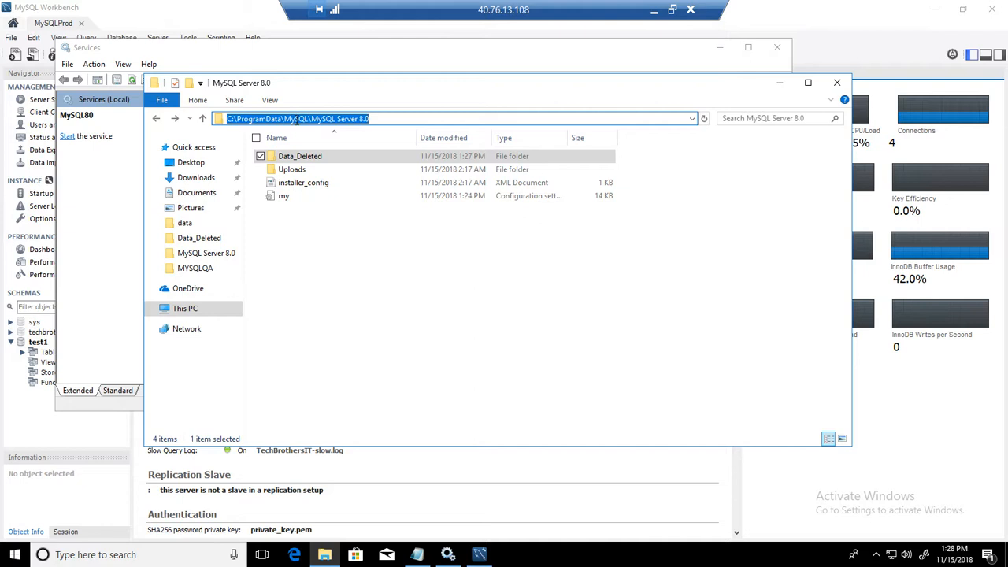
- Open the 'my' configuration file from the MySQL Server 8.0 folder in Notepad to view the datadir path
double_click(283, 195)
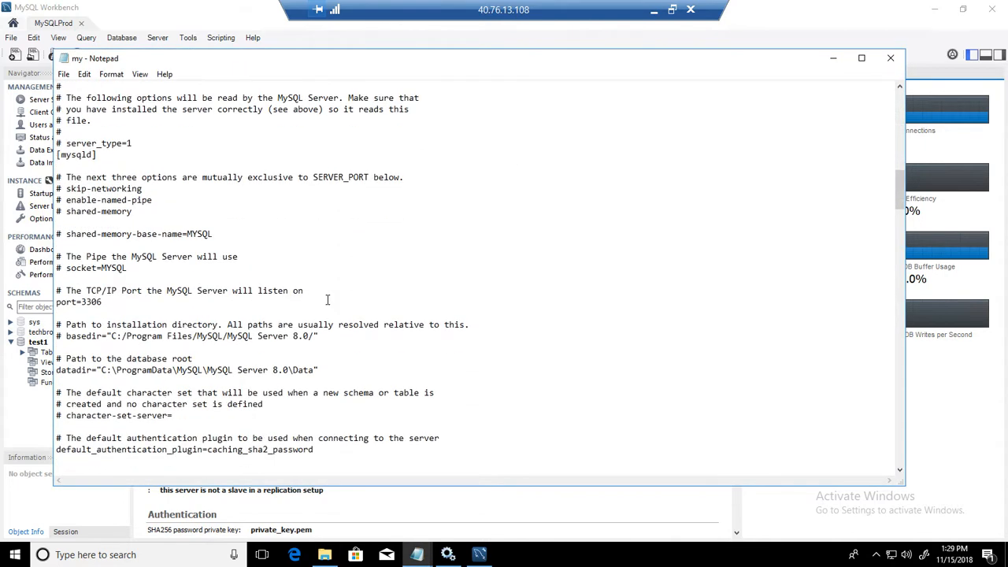